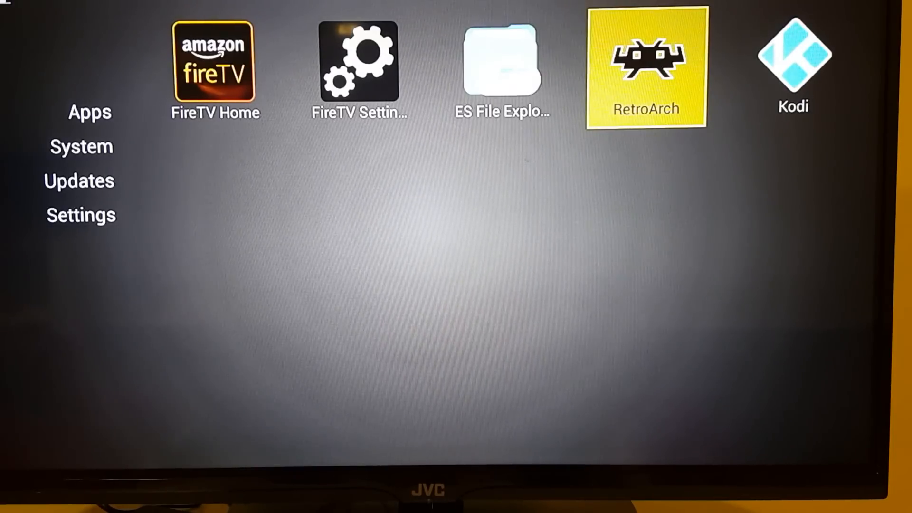
# Launch RetroArch from the Apps row tile to reach its main menu.
pyautogui.click(644, 65)
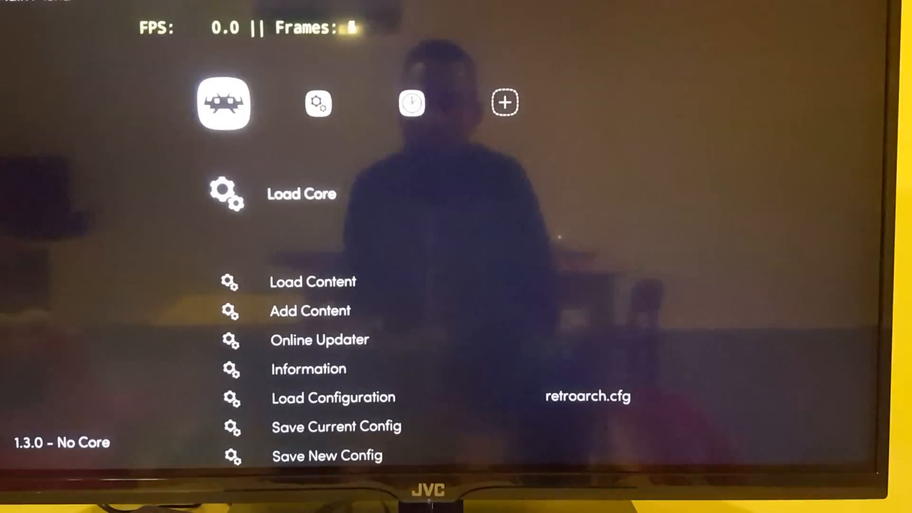